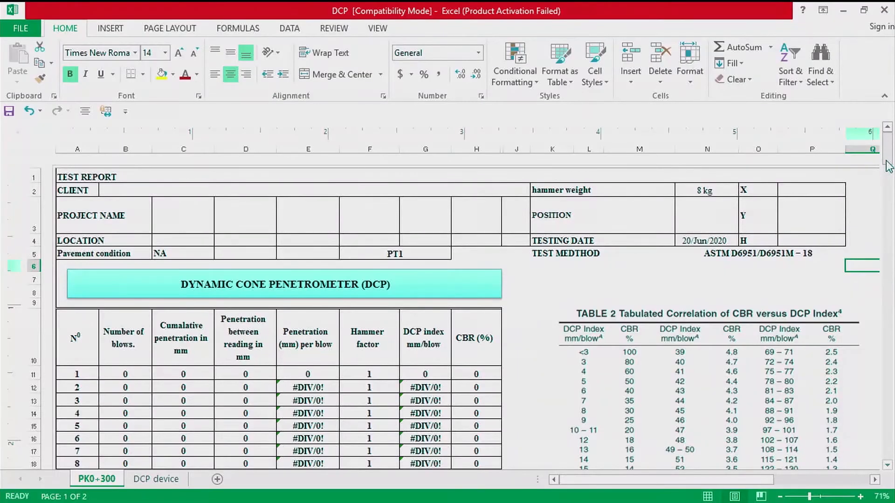
Enter the blow counts down column B from B11, starting with 2 and 11
{"action": "scroll", "scroll_direction": "down", "scroll_amount": 3}
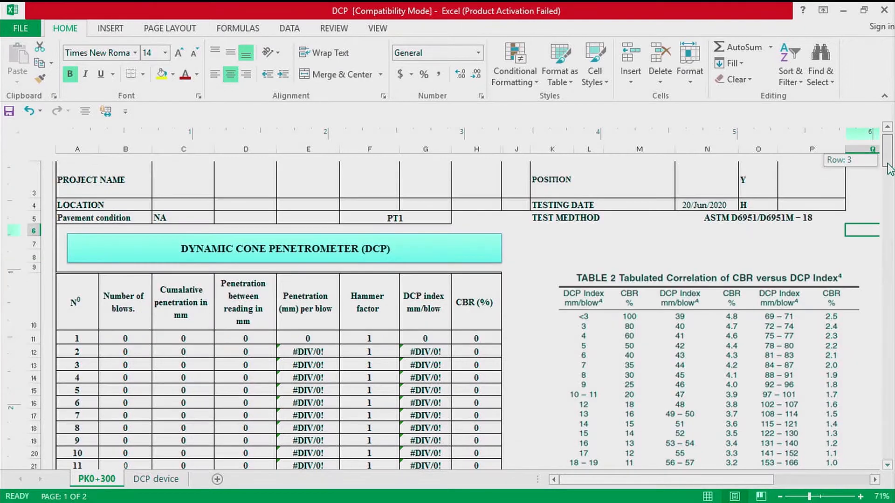
{"action": "scroll", "scroll_direction": "down", "scroll_amount": 3}
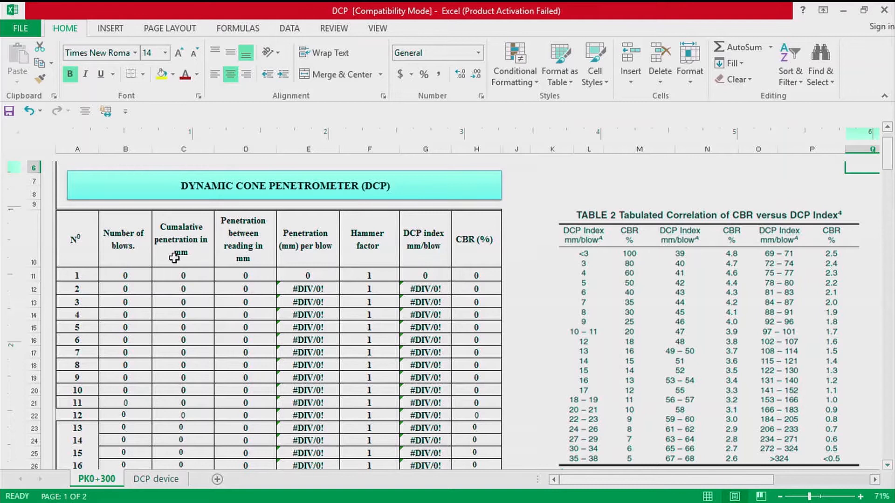
{"action": "left_click", "coordinate": [124, 275]}
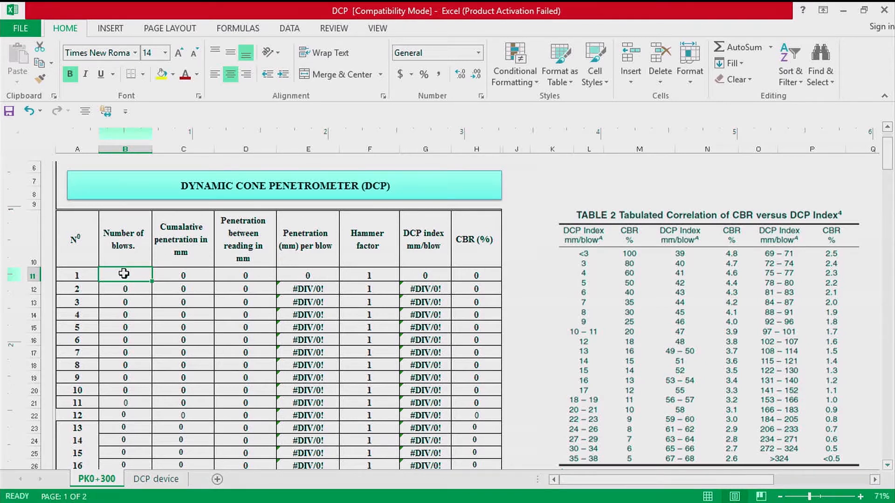
{"action": "type", "text": "2"}
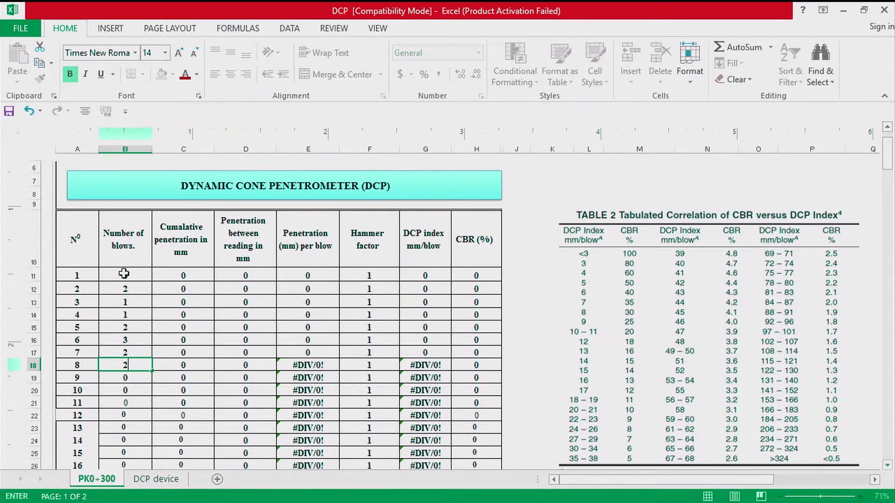
{"action": "type", "text": "11"}
{"action": "left_click", "coordinate": [125, 453]}
{"action": "type", "text": "3"}
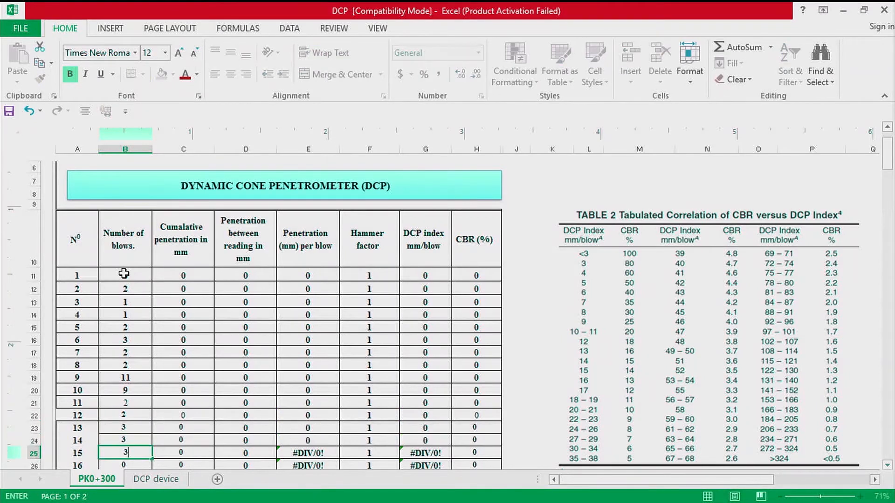
Enter cumulative penetration values down column C from C11, rising to 900 mm
{"action": "left_click", "coordinate": [183, 262]}
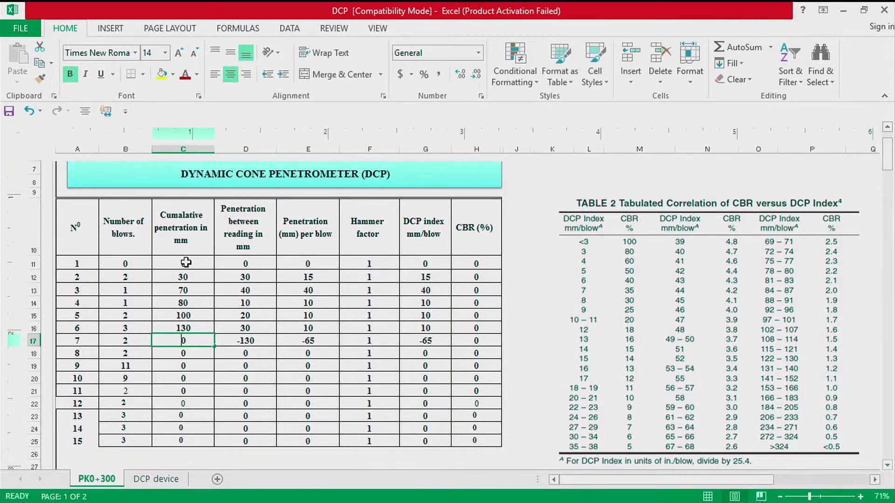
{"action": "type", "text": "26"}
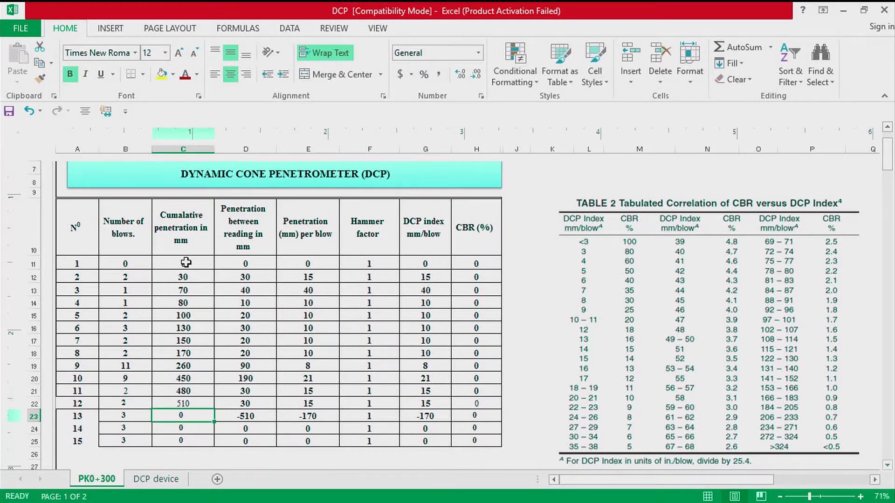
{"action": "type", "text": "56"}
{"action": "left_click", "coordinate": [182, 428]}
{"action": "type", "text": "700"}
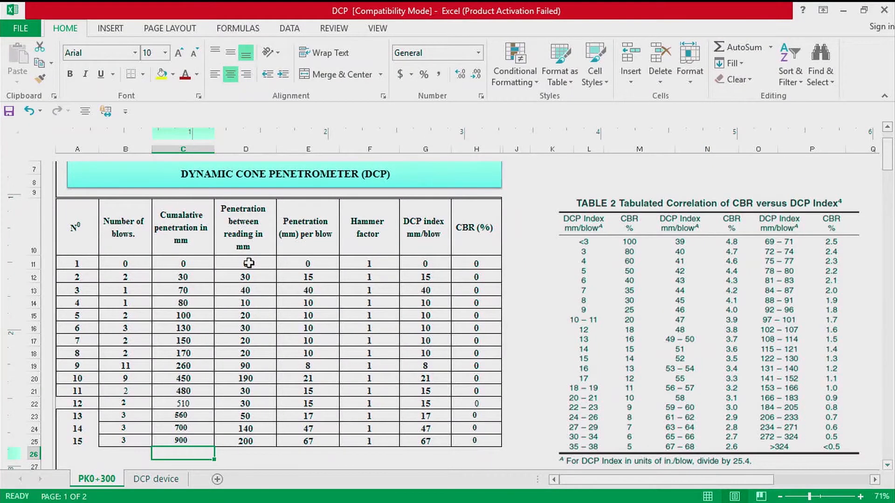
{"action": "mouse_move", "coordinate": [252, 271]}
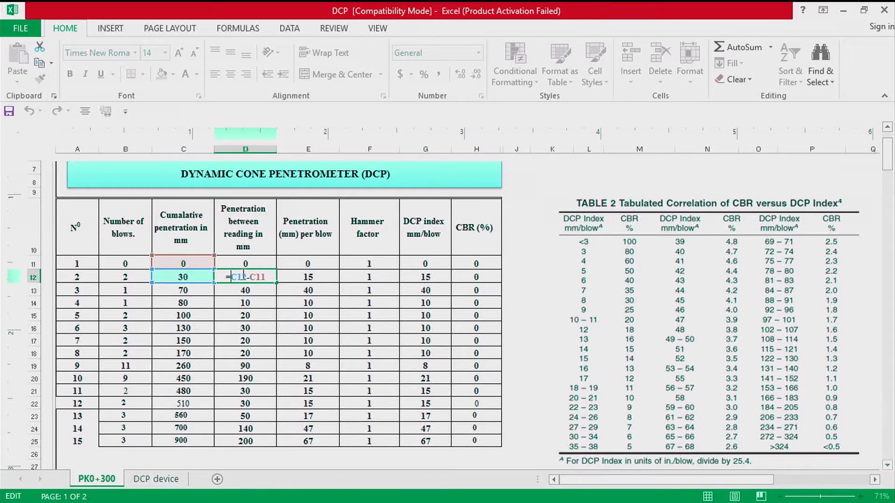
Put the formula =D12/B12 in E12 for reading 2's penetration per blow
{"action": "key", "text": "Enter"}
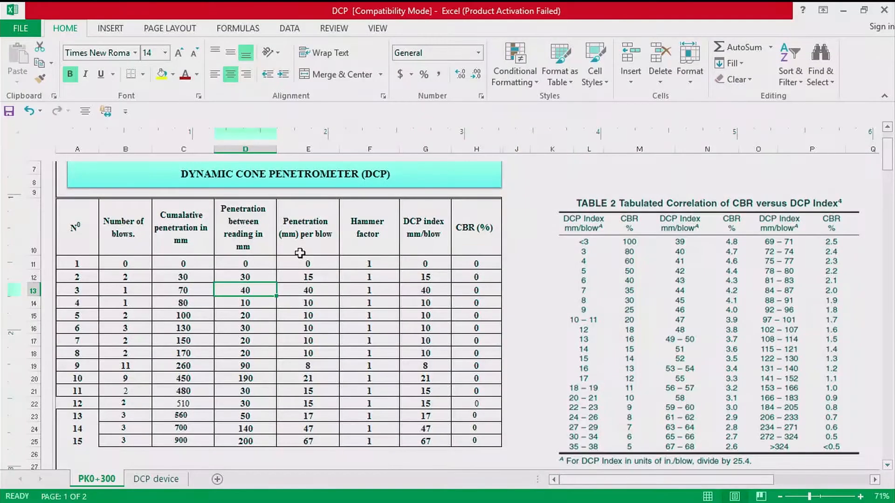
{"action": "mouse_move", "coordinate": [314, 276]}
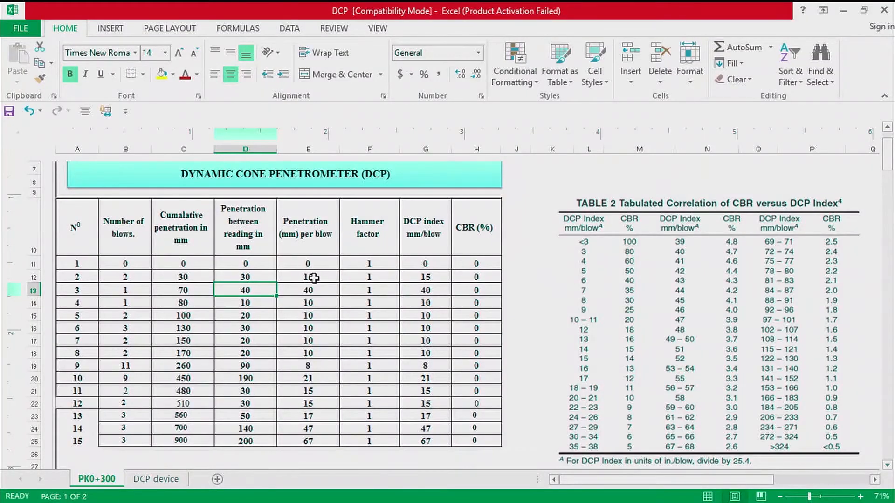
{"action": "type", "text": "=D12/B12"}
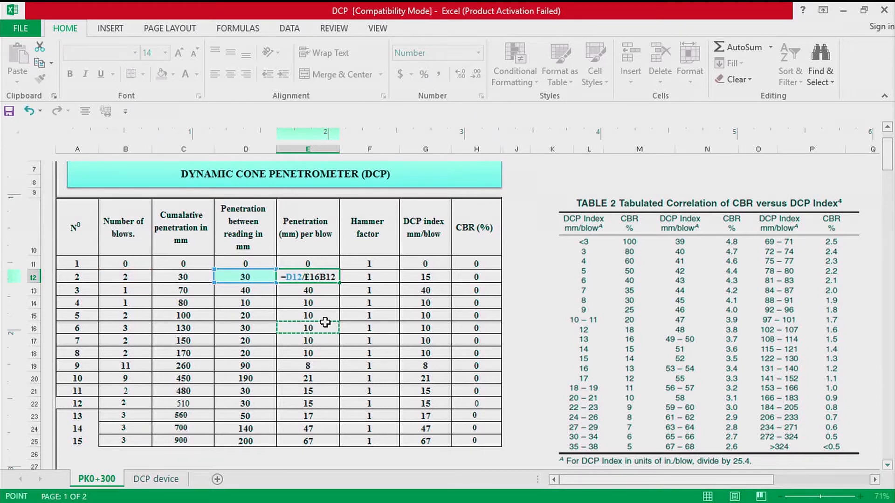
{"action": "key", "text": "Enter"}
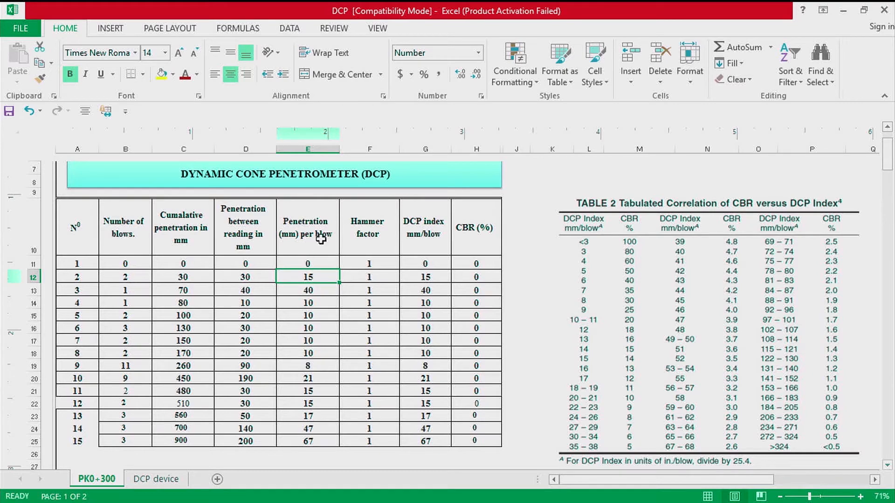
{"action": "left_click", "coordinate": [369, 263]}
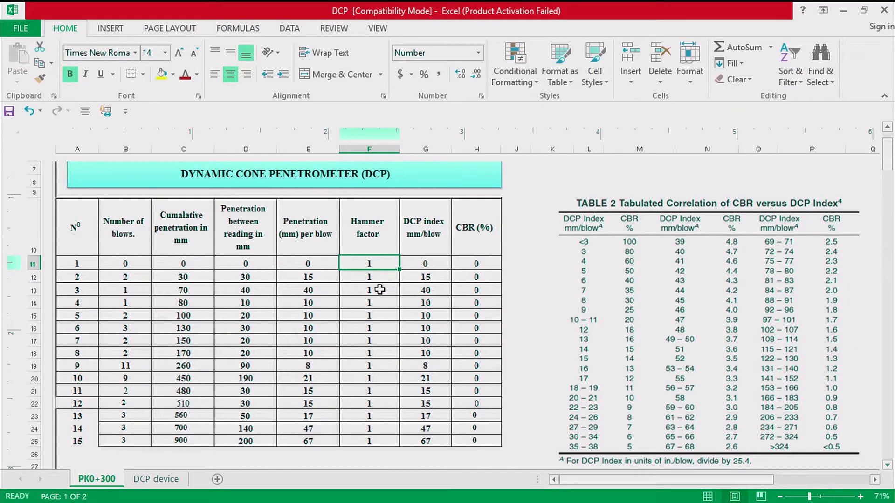
{"action": "left_click", "coordinate": [369, 277]}
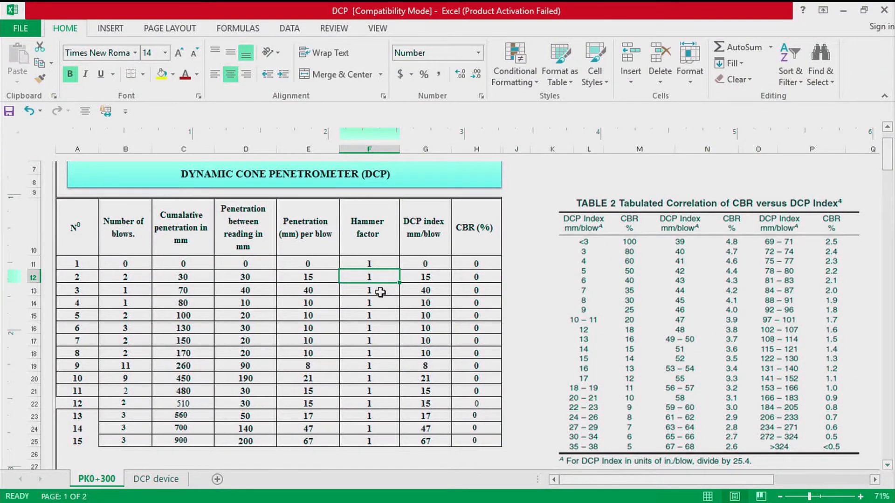
{"action": "mouse_move", "coordinate": [375, 283]}
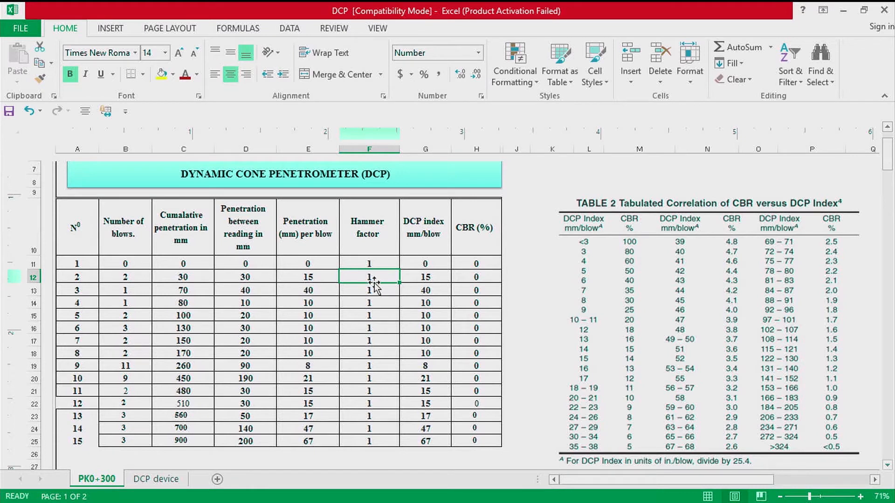
{"action": "left_click", "coordinate": [369, 264]}
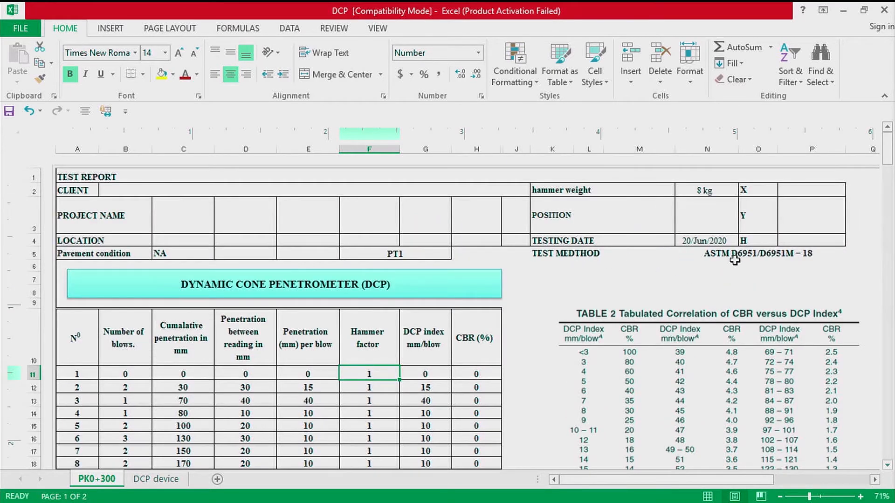
{"action": "scroll", "scroll_direction": "down", "scroll_amount": 3}
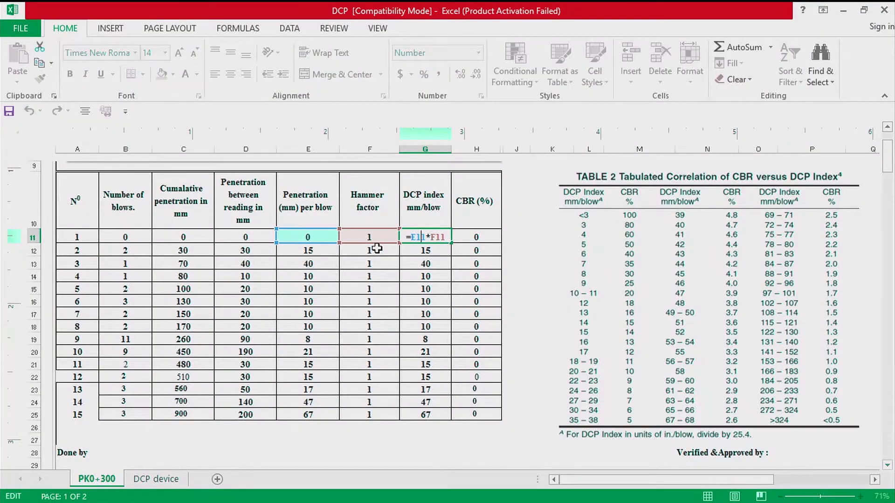
{"action": "mouse_move", "coordinate": [424, 213]}
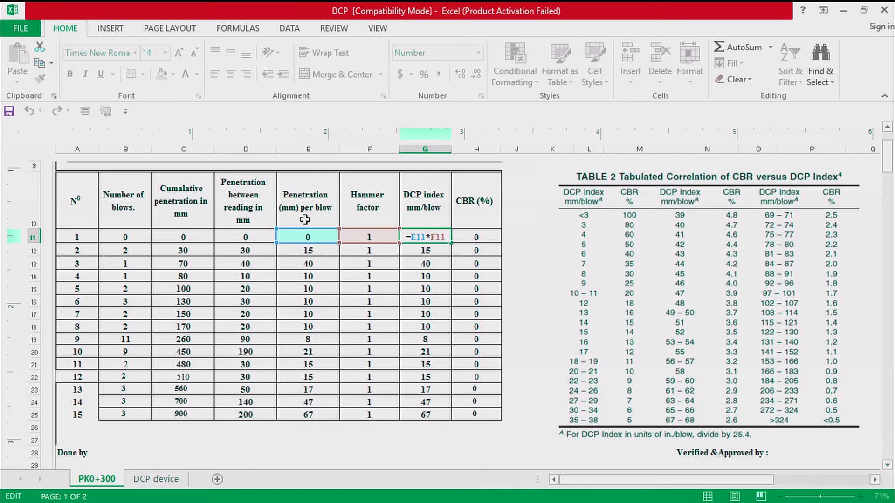
{"action": "mouse_move", "coordinate": [370, 236]}
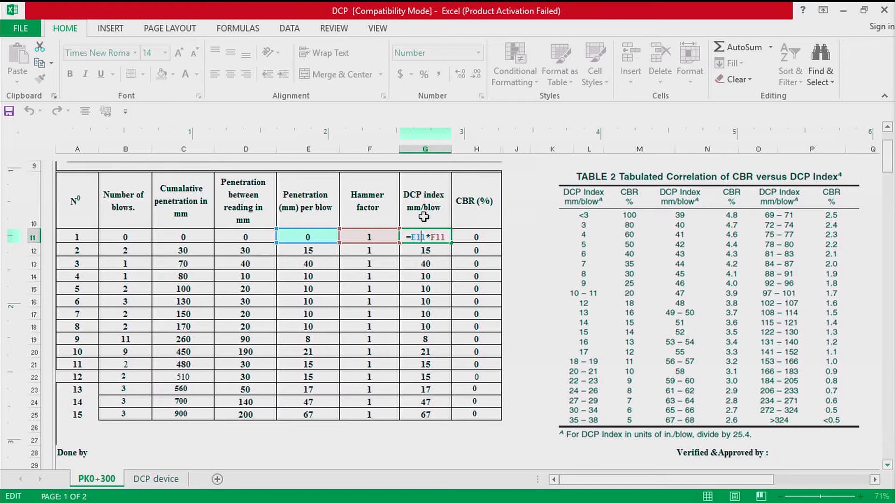
{"action": "mouse_move", "coordinate": [432, 201]}
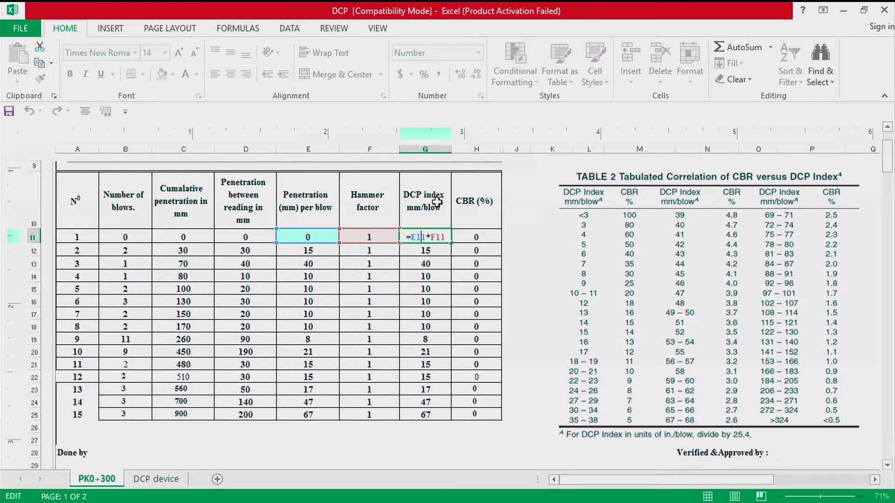
Confirm the G11 DCP index formula =E11*F11 without edits
{"action": "key", "text": "Enter"}
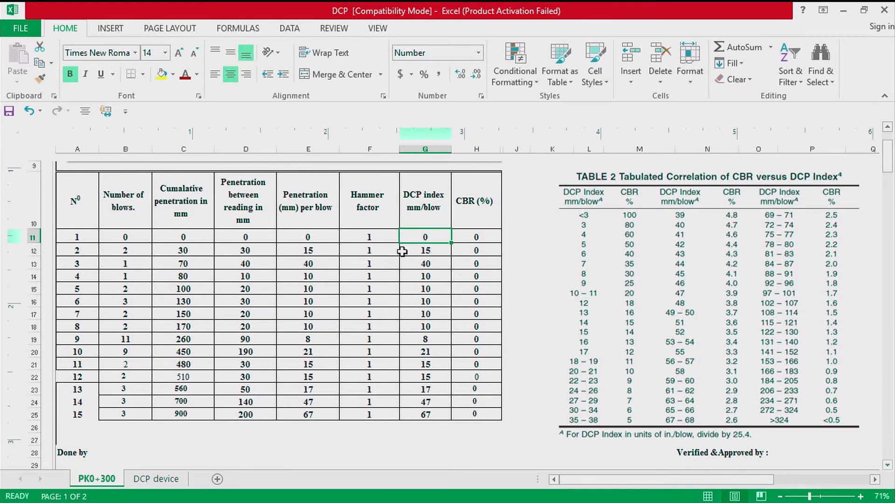
{"action": "mouse_move", "coordinate": [725, 226]}
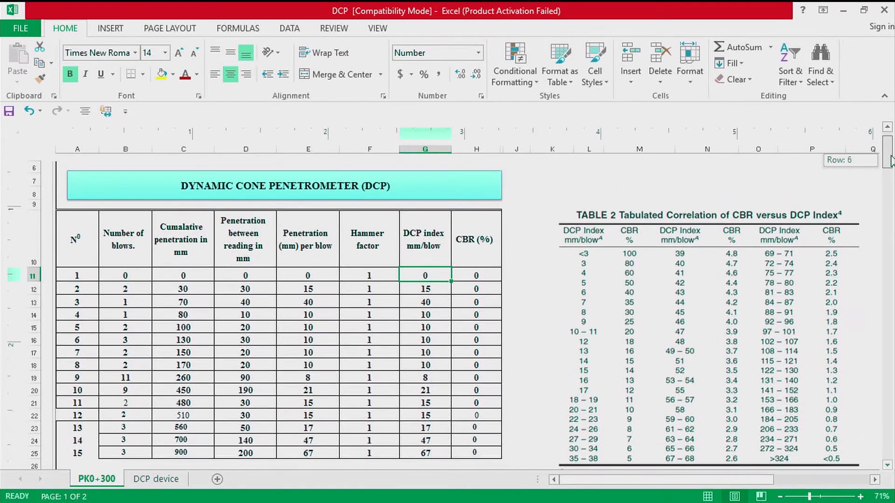
{"action": "scroll", "scroll_direction": "down", "scroll_amount": 3}
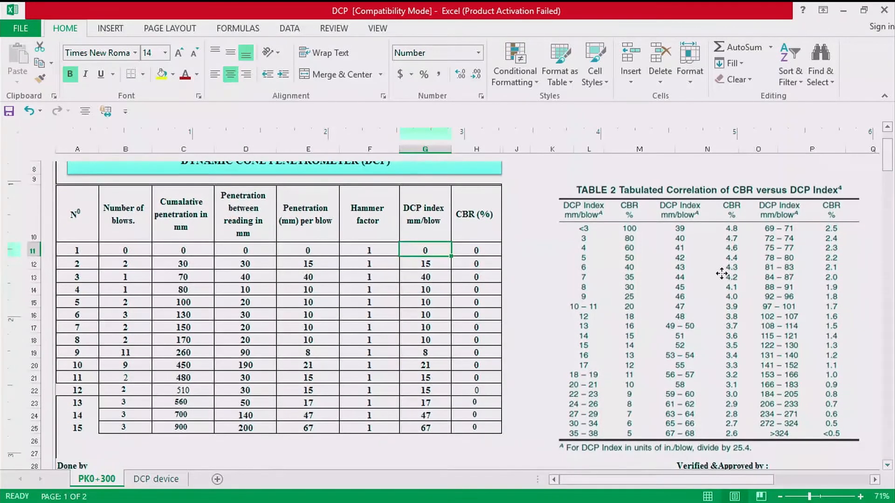
{"action": "left_click", "coordinate": [425, 264]}
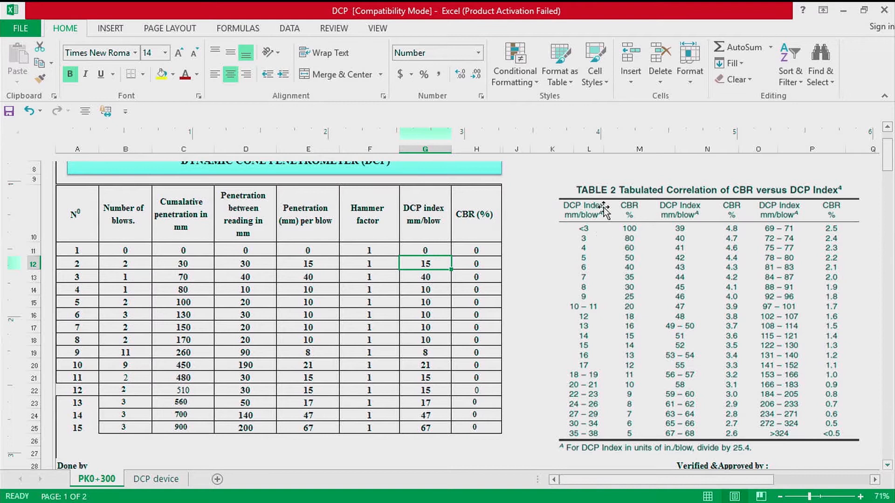
{"action": "mouse_move", "coordinate": [580, 228]}
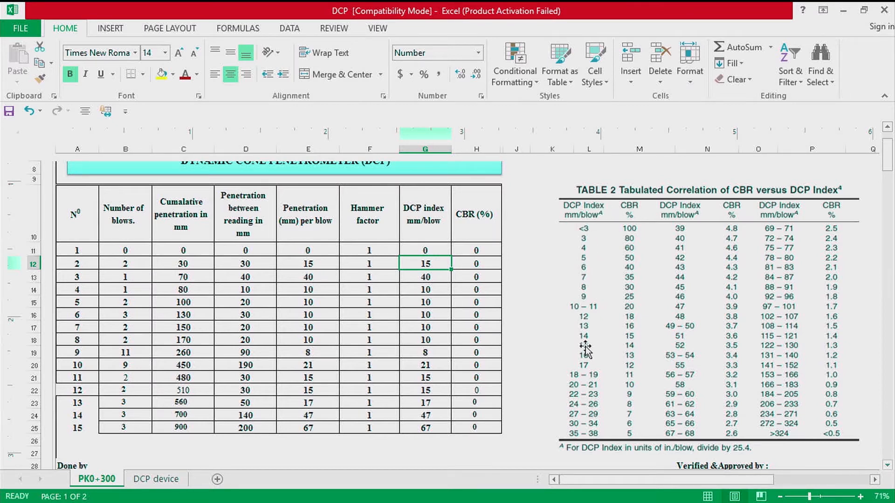
{"action": "mouse_move", "coordinate": [640, 348]}
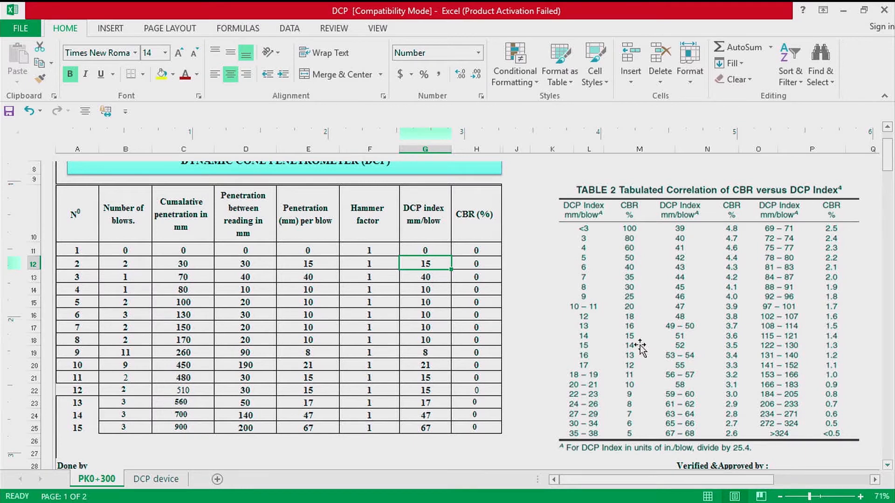
{"action": "mouse_move", "coordinate": [469, 296]}
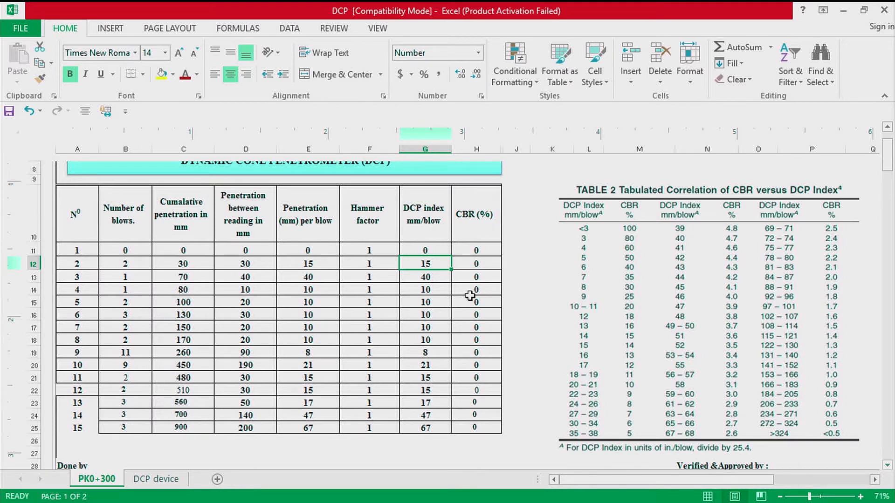
Type correlation-table CBR percentages into column H for readings 2–13, from 5 to 30
{"action": "type", "text": "14"}
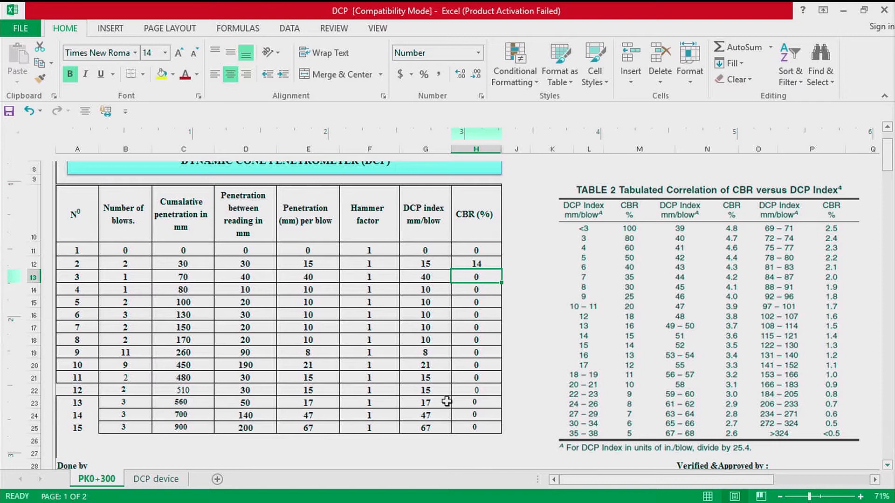
{"action": "left_click", "coordinate": [307, 427]}
{"action": "type", "text": "5"}
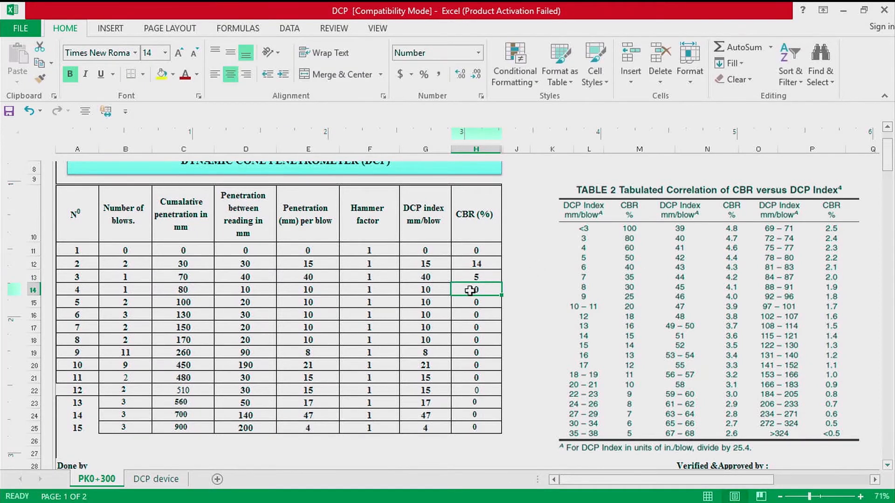
{"action": "mouse_move", "coordinate": [543, 332]}
{"action": "type", "text": "20"}
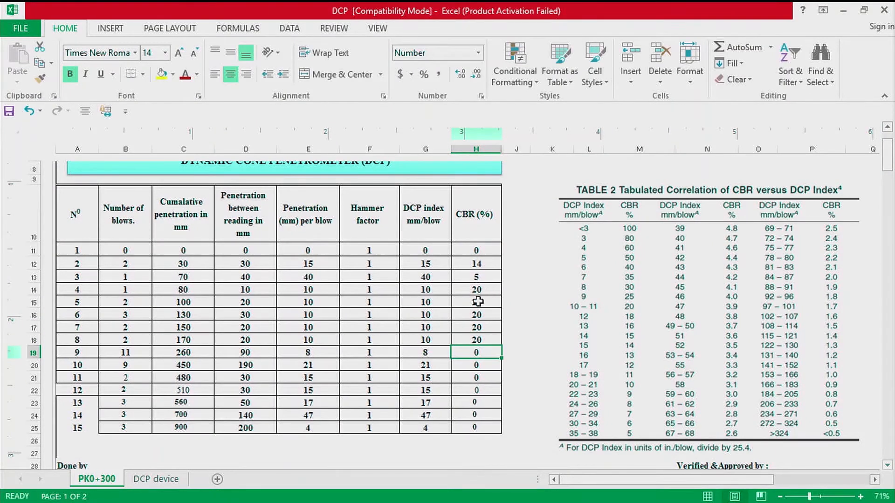
{"action": "mouse_move", "coordinate": [428, 347]}
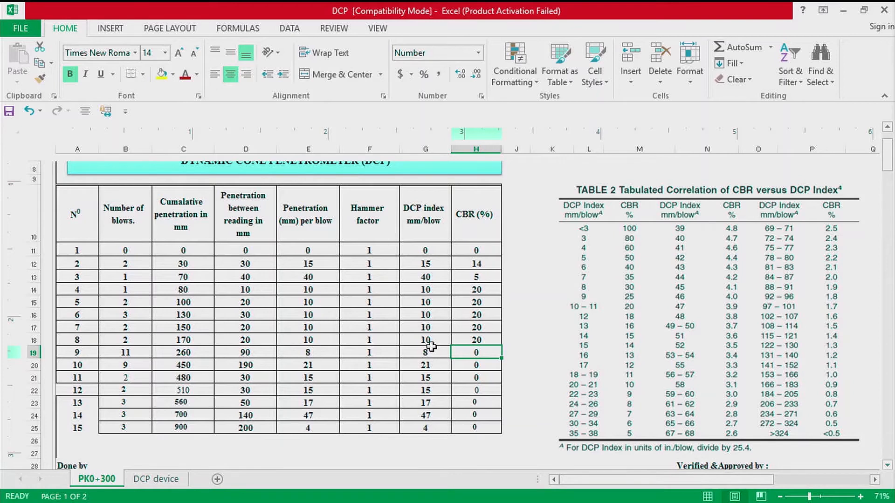
{"action": "mouse_move", "coordinate": [485, 363]}
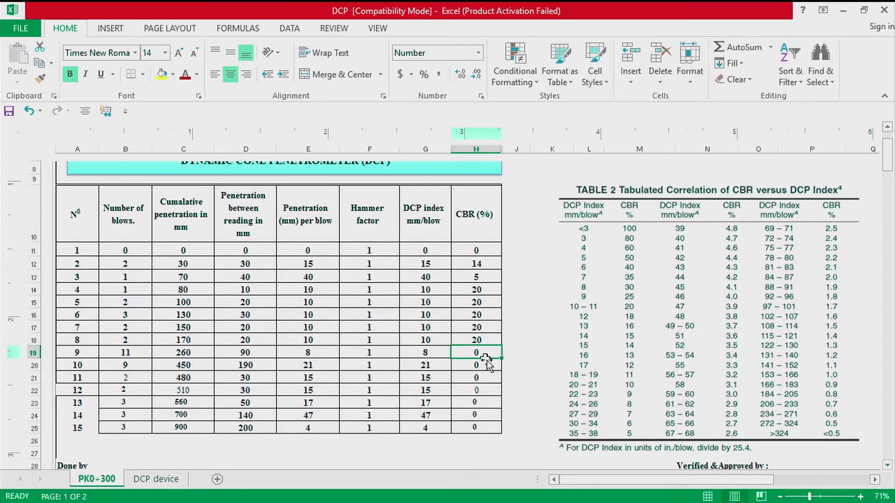
{"action": "mouse_move", "coordinate": [615, 395]}
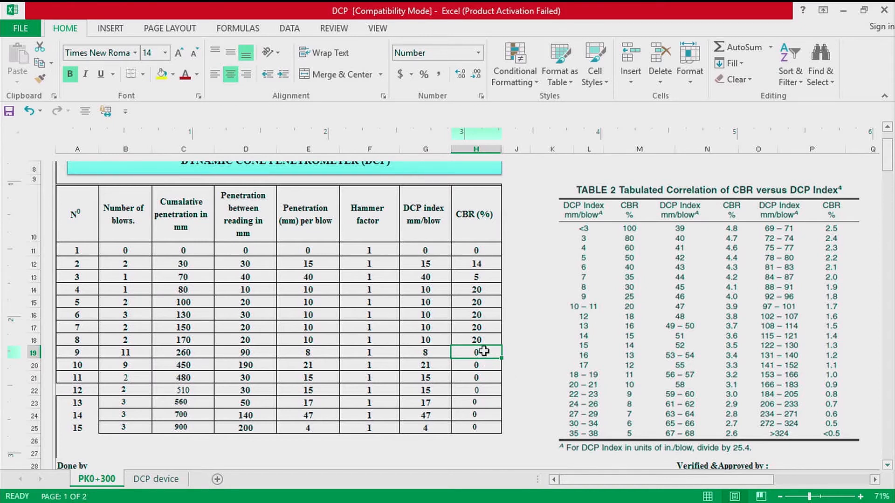
{"action": "mouse_move", "coordinate": [478, 352]}
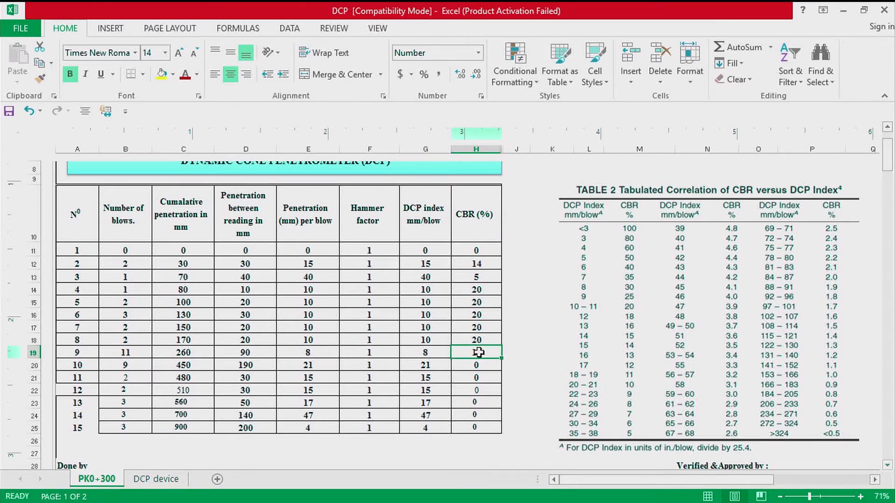
{"action": "type", "text": "30"}
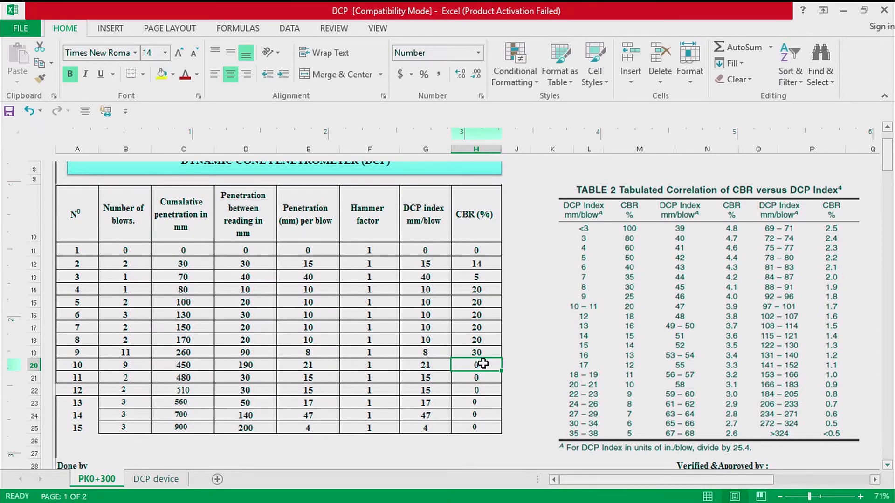
{"action": "type", "text": "10"}
{"action": "left_click", "coordinate": [476, 378]}
{"action": "type", "text": "13"}
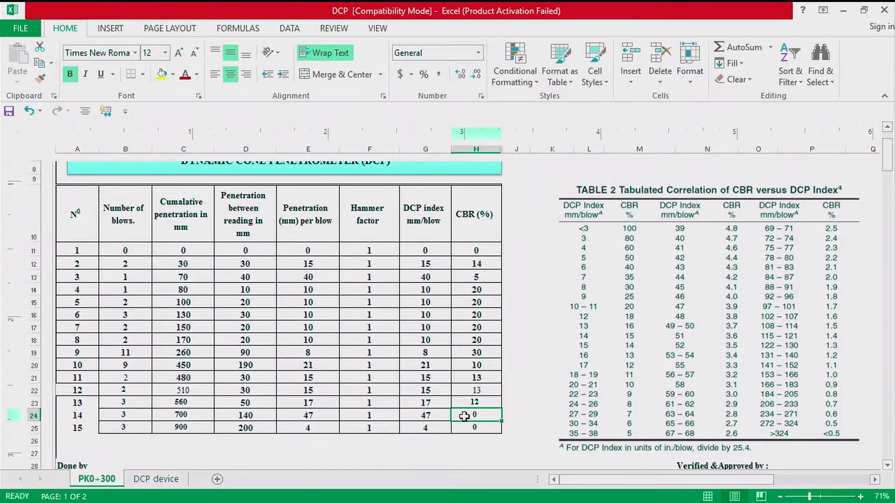
{"action": "mouse_move", "coordinate": [436, 415]}
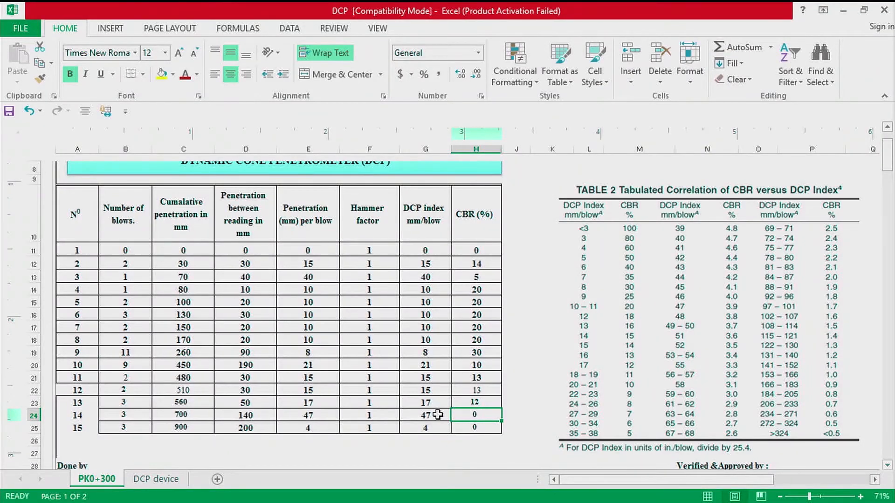
{"action": "mouse_move", "coordinate": [653, 413]}
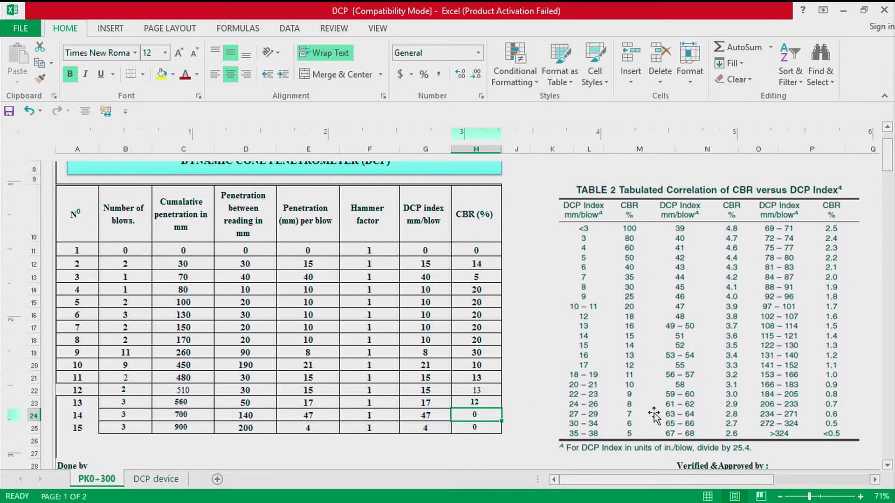
{"action": "mouse_move", "coordinate": [680, 309]}
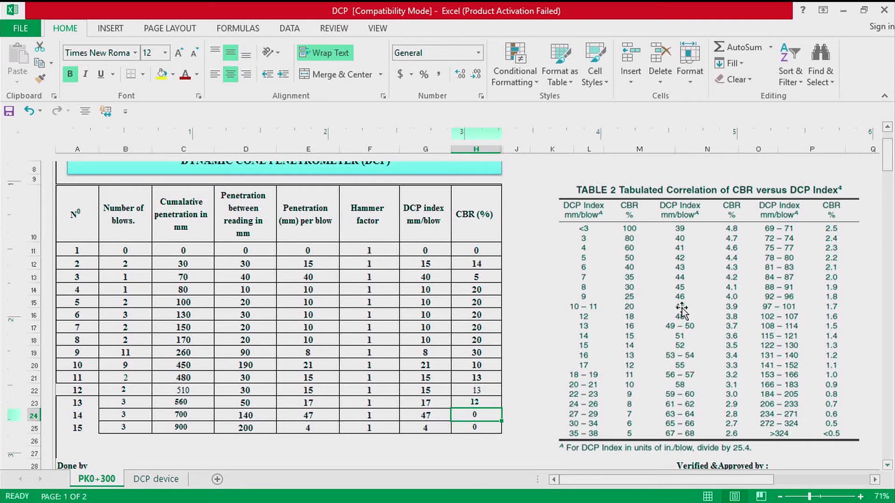
{"action": "mouse_move", "coordinate": [742, 310]}
{"action": "type", "text": "3.9"}
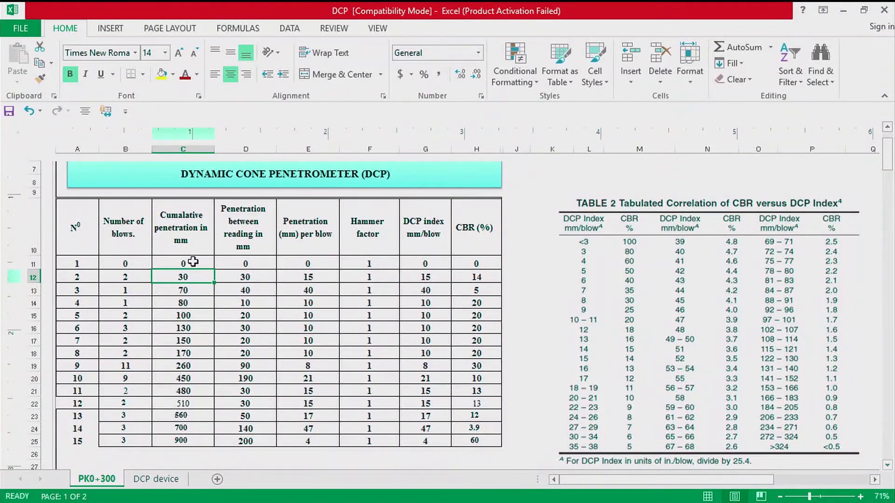
Re-enter =D12/B12 and check the CBR correlation table to fill readings 14–15 (3.9, 60)
{"action": "left_click", "coordinate": [182, 263]}
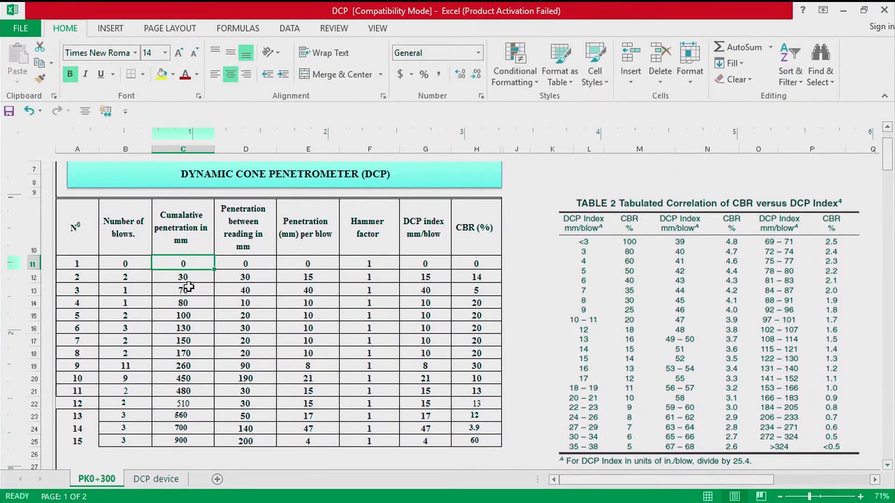
{"action": "mouse_move", "coordinate": [185, 229]}
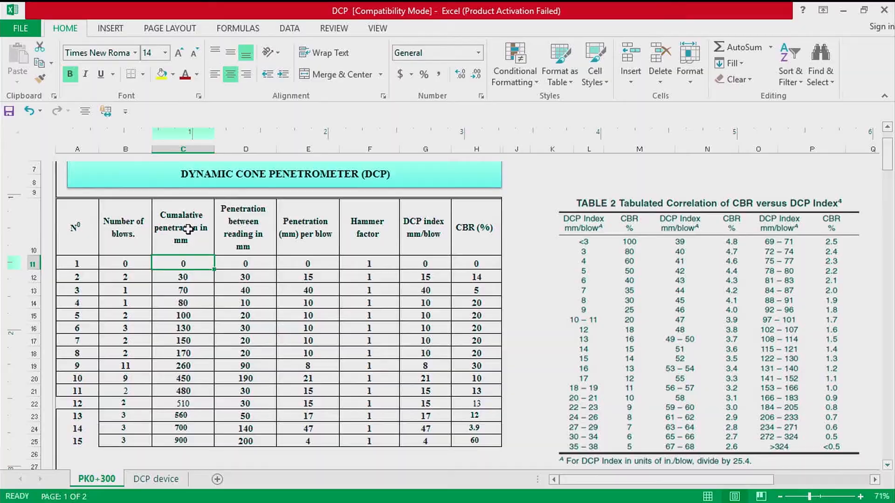
{"action": "type", "text": "=D12/B12"}
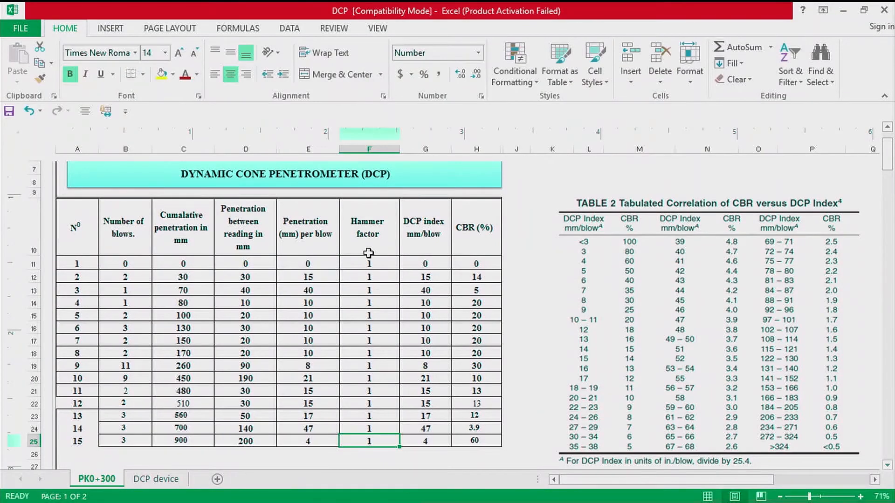
{"action": "mouse_move", "coordinate": [415, 212]}
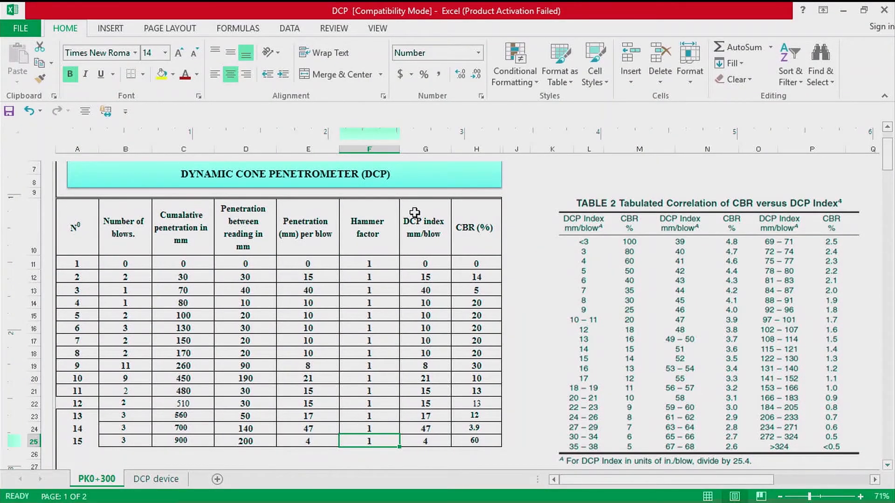
{"action": "mouse_move", "coordinate": [430, 264]}
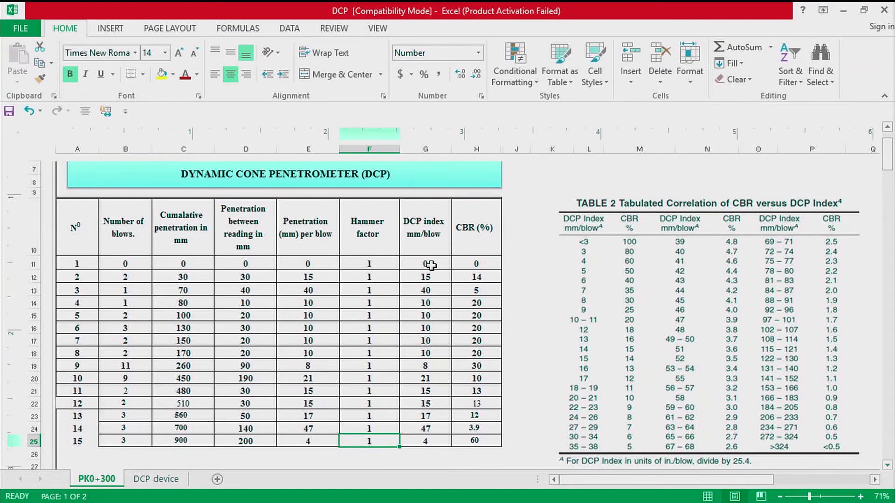
{"action": "mouse_move", "coordinate": [295, 288]}
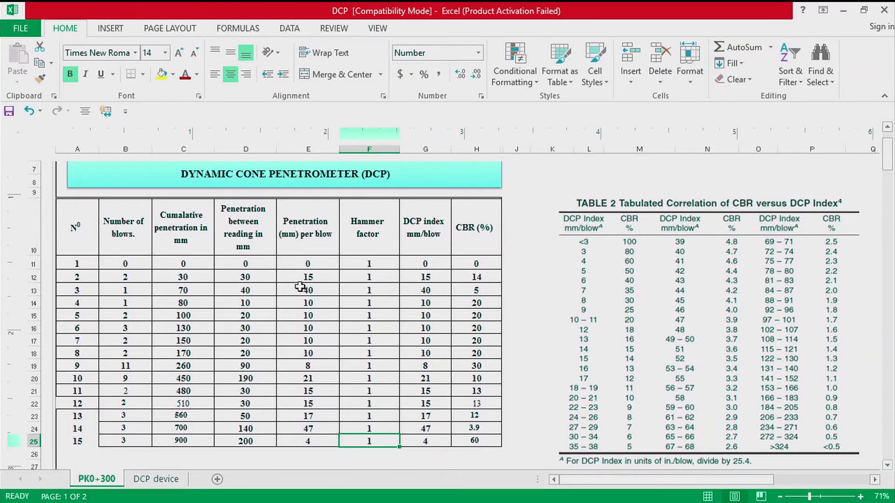
{"action": "mouse_move", "coordinate": [416, 280]}
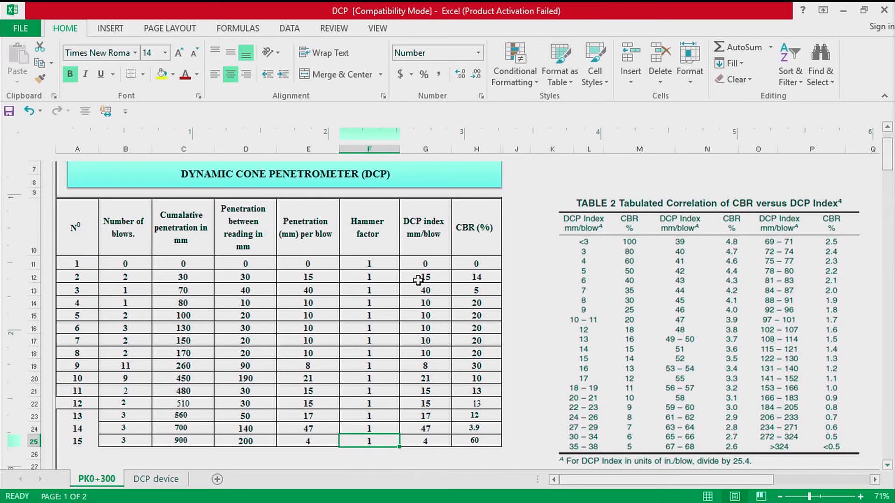
{"action": "left_click", "coordinate": [476, 263]}
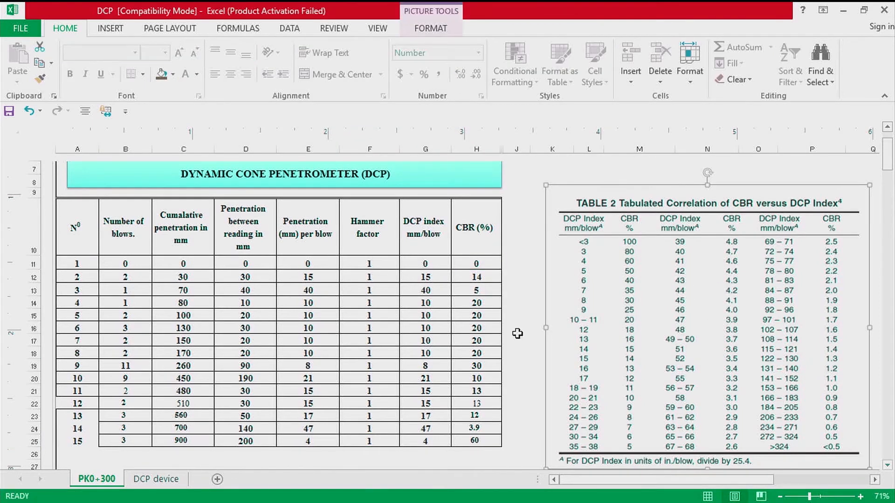
{"action": "left_click", "coordinate": [516, 328]}
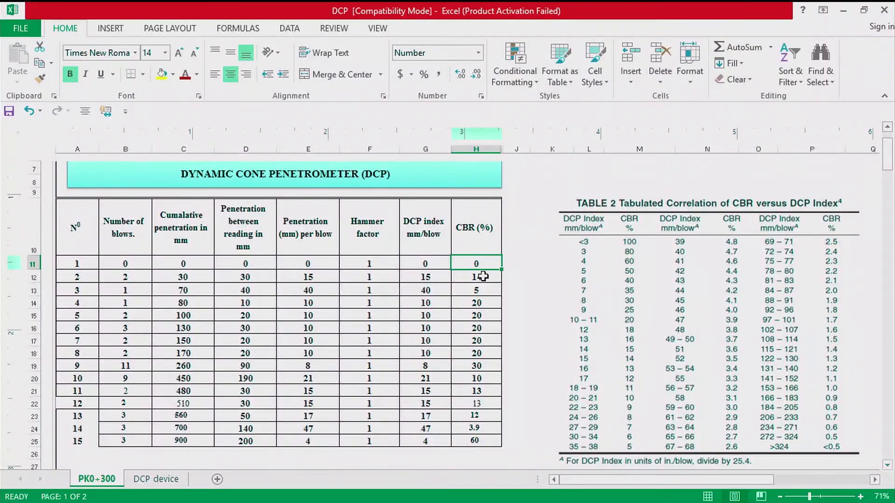
{"action": "left_click_drag", "start_coordinate": [474, 277], "coordinate": [475, 440]}
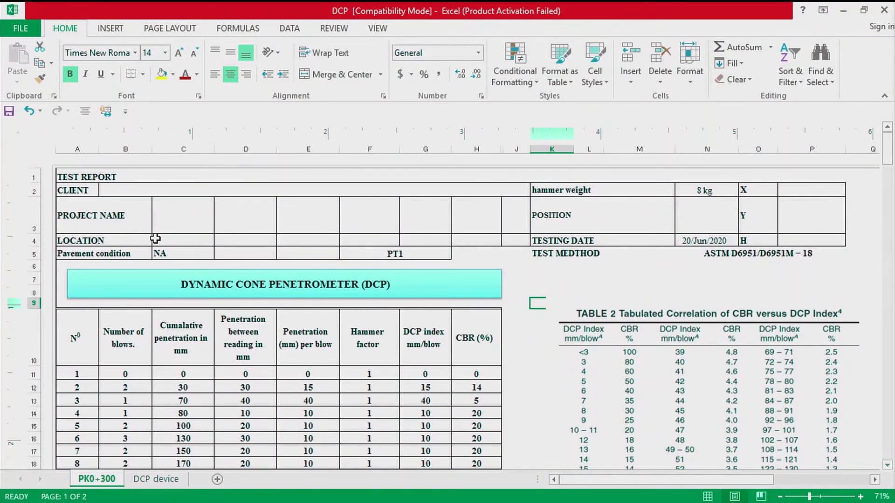
{"action": "mouse_move", "coordinate": [146, 240]}
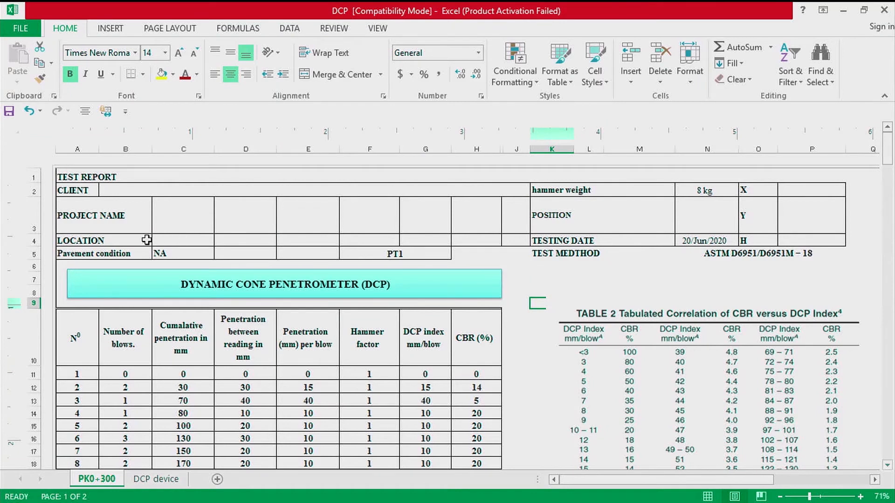
Fill the header with location PK0+300, project name IPRC internal road and client IPRC
{"action": "left_click", "coordinate": [165, 240]}
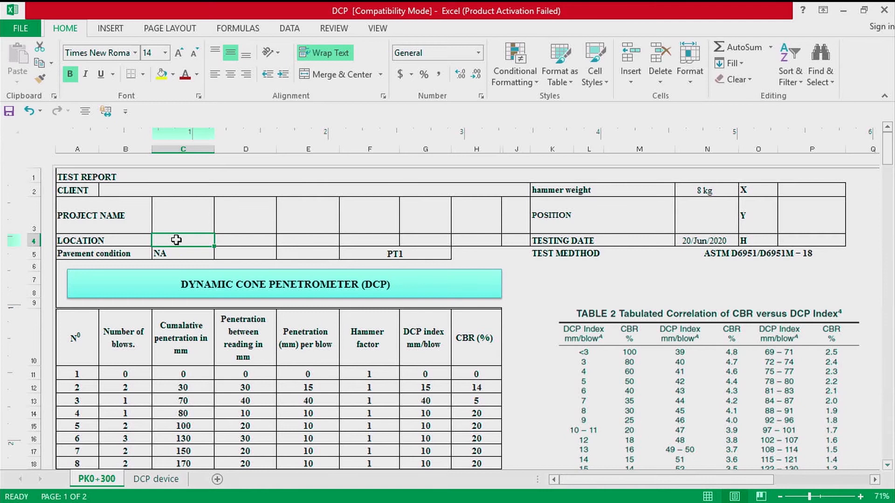
{"action": "type", "text": "PK"}
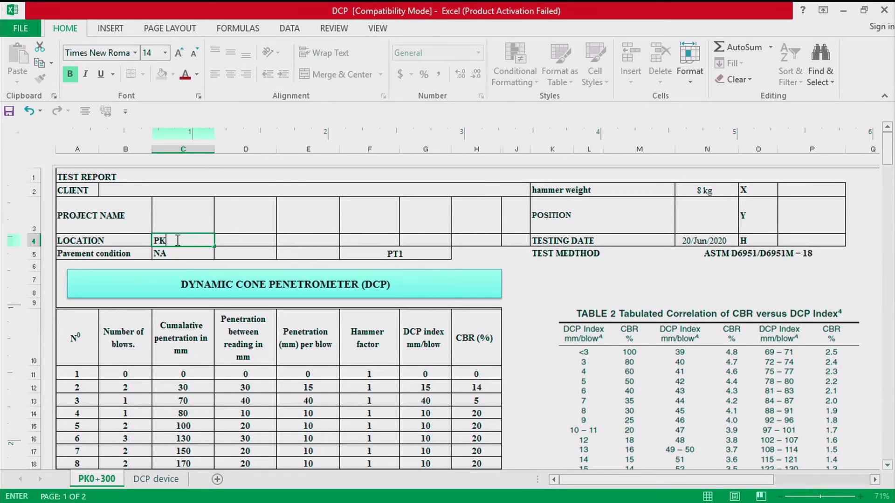
{"action": "type", "text": "0+3"}
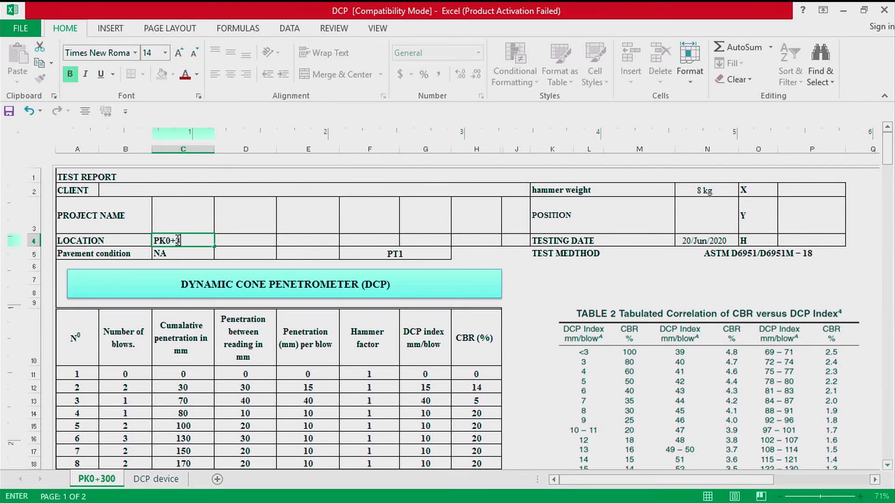
{"action": "left_click", "coordinate": [183, 224]}
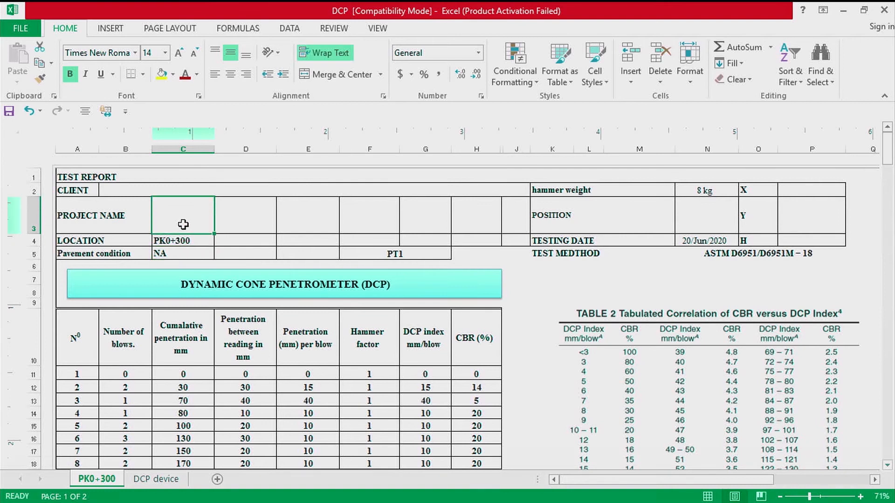
{"action": "type", "text": "IP"}
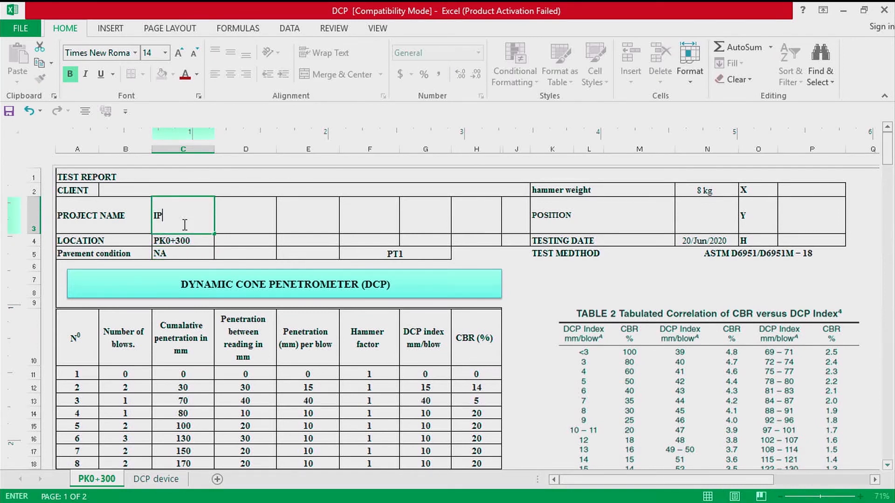
{"action": "type", "text": "RC internal road"}
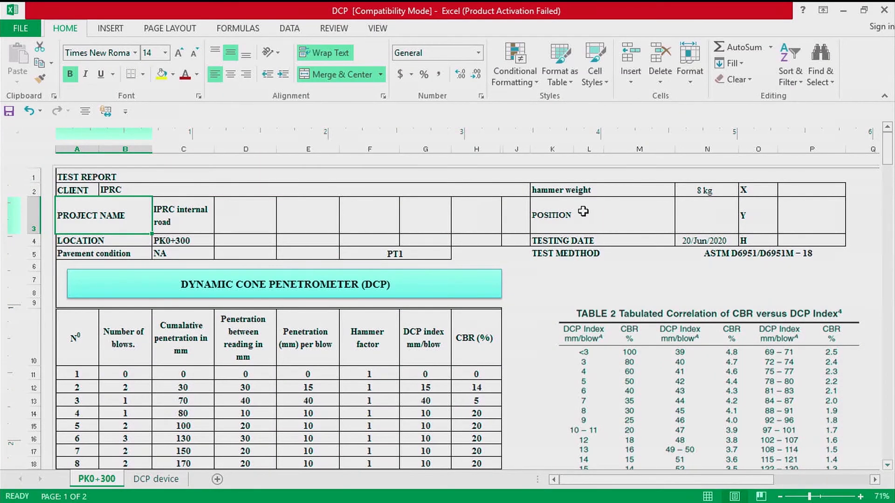
{"action": "mouse_move", "coordinate": [671, 191]}
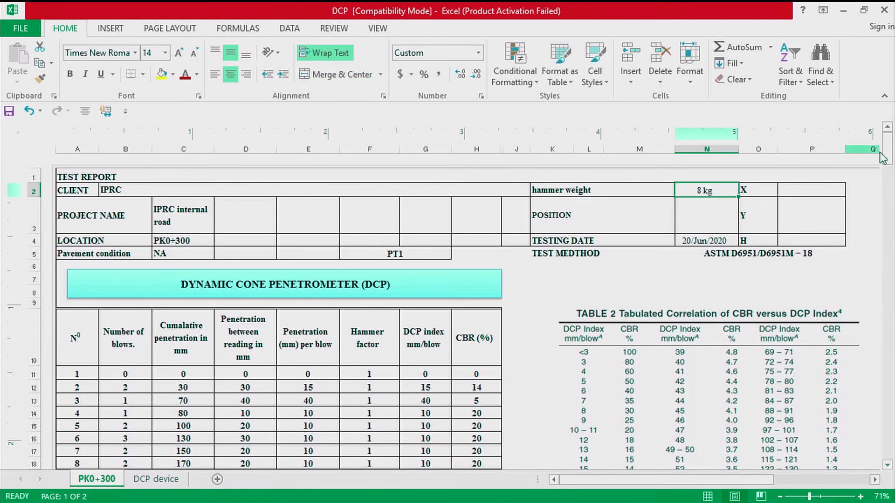
Scroll past the signature block and switch to the DCP device sheet
{"action": "scroll", "scroll_direction": "down", "scroll_amount": 3}
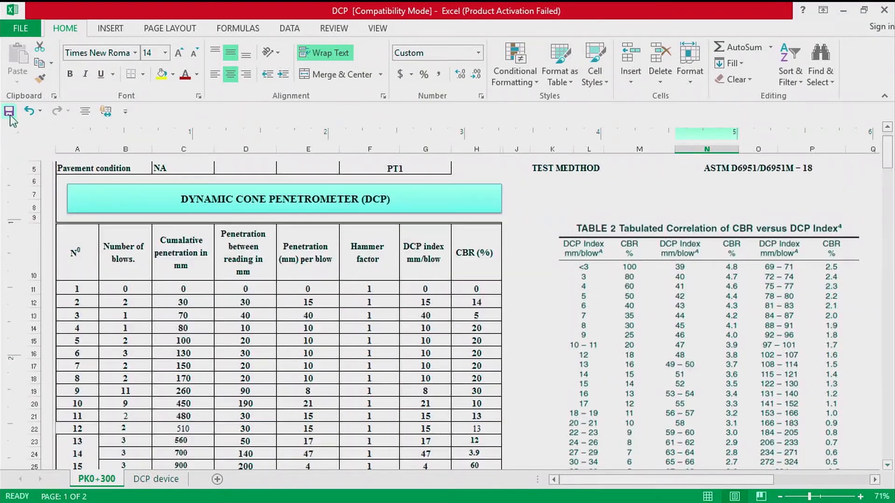
{"action": "scroll", "scroll_direction": "down", "scroll_amount": 3}
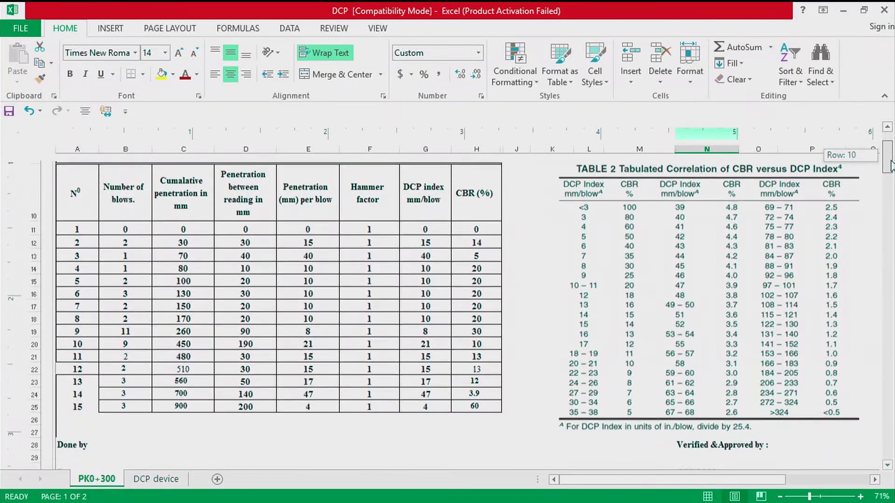
{"action": "scroll", "scroll_direction": "down", "scroll_amount": 3}
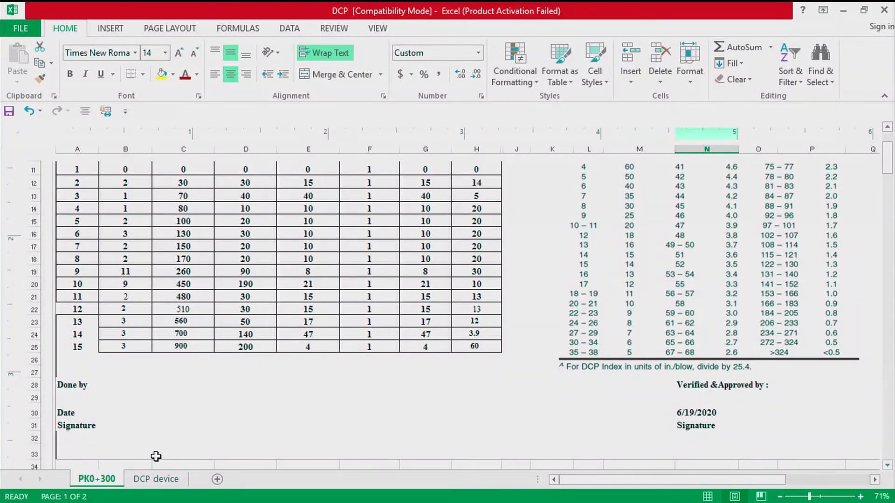
{"action": "left_click", "coordinate": [155, 479]}
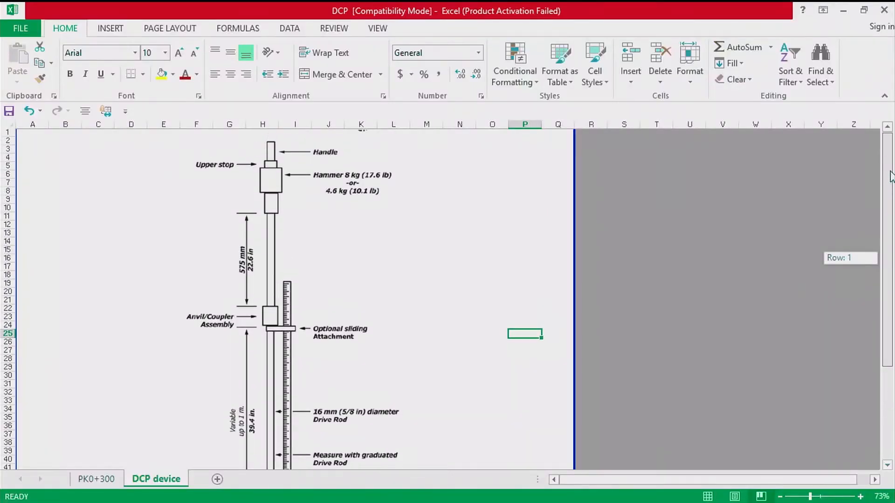
{"action": "mouse_move", "coordinate": [327, 168]}
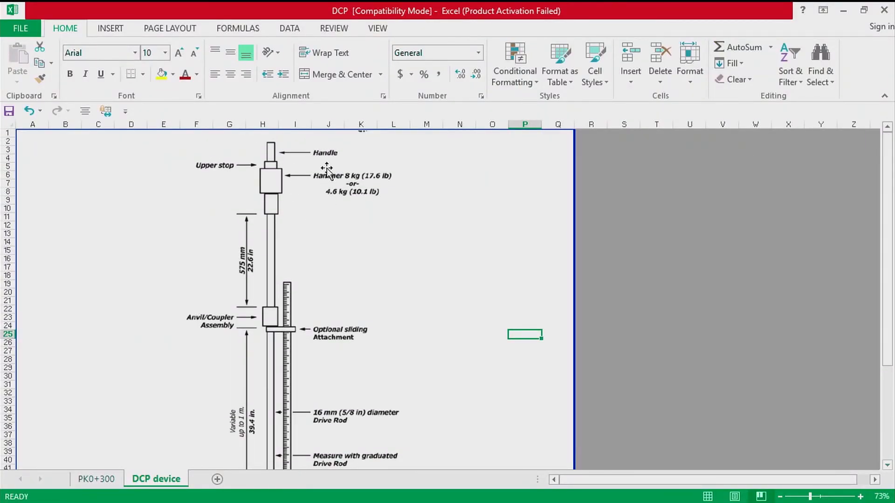
{"action": "mouse_move", "coordinate": [260, 297]}
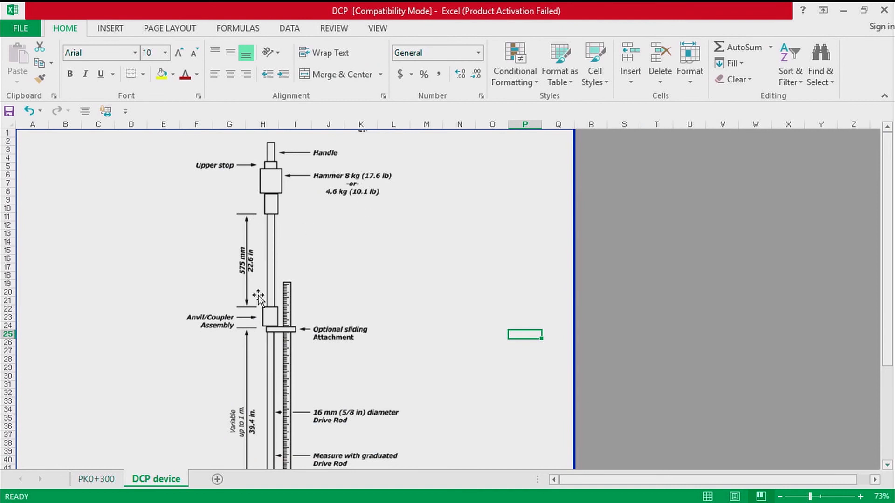
{"action": "mouse_move", "coordinate": [412, 250]}
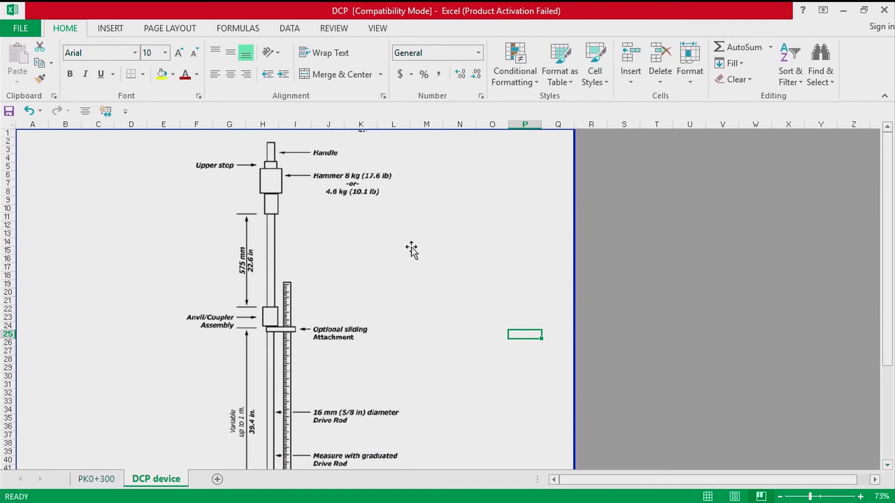
Scroll through the penetrometer drawing, then go back to the PK0+300 report sheet
{"action": "scroll", "scroll_direction": "down", "scroll_amount": 3}
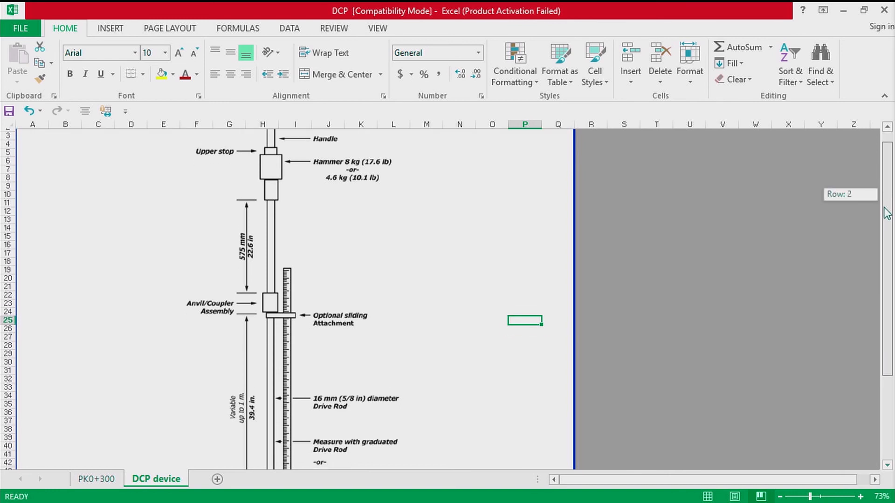
{"action": "scroll", "scroll_direction": "down", "scroll_amount": 3}
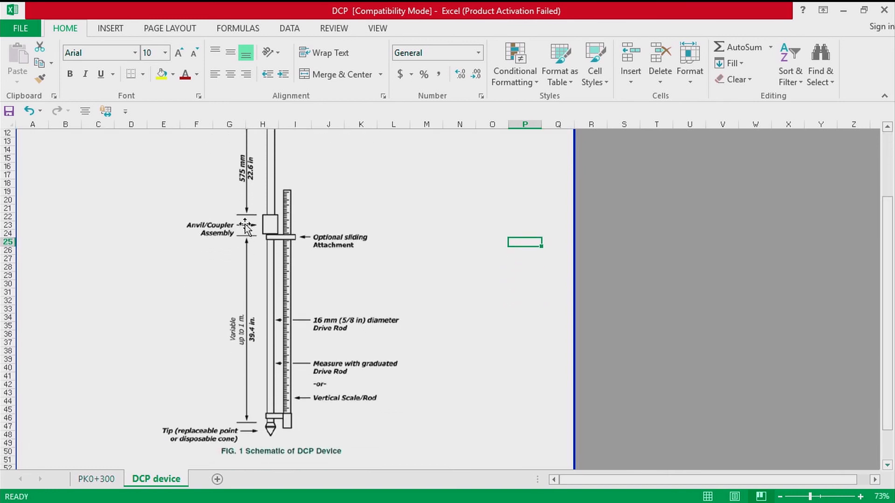
{"action": "mouse_move", "coordinate": [277, 243]}
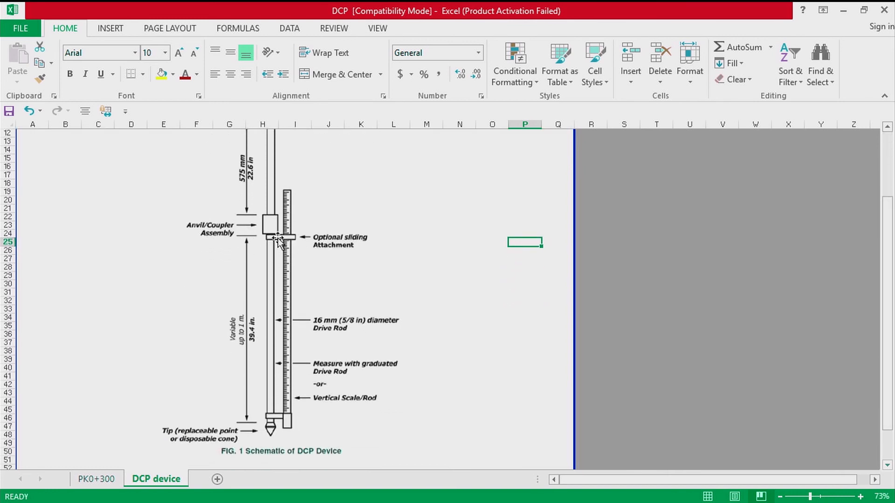
{"action": "mouse_move", "coordinate": [248, 369]}
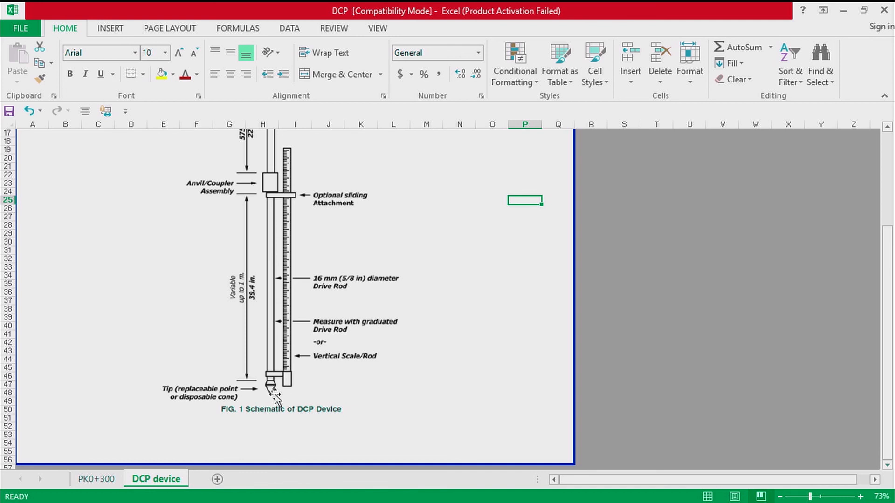
{"action": "mouse_move", "coordinate": [429, 373]}
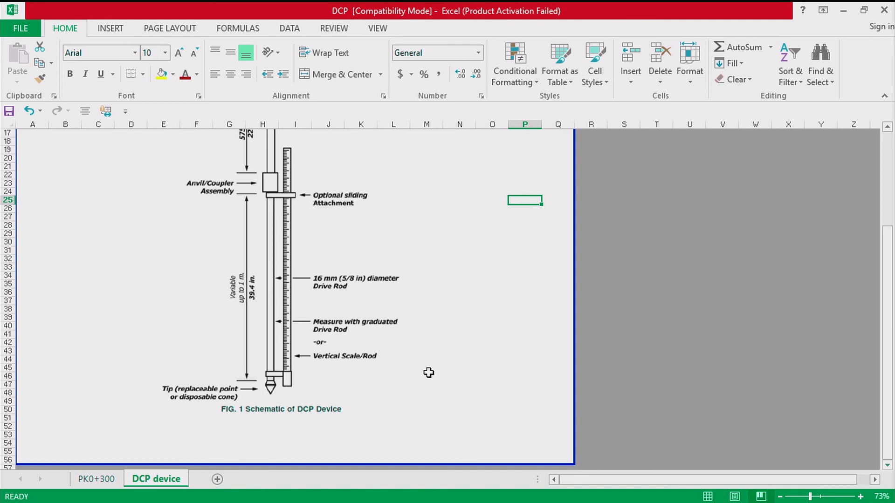
{"action": "left_click", "coordinate": [96, 479]}
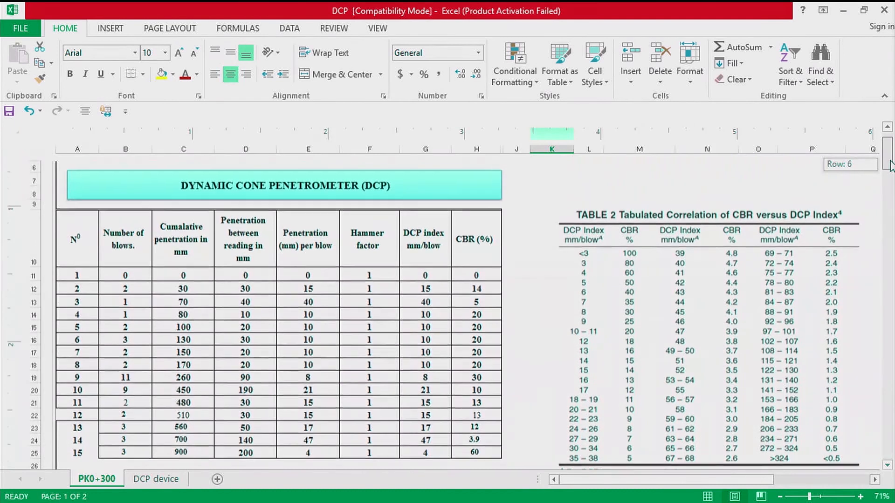
{"action": "scroll", "scroll_direction": "down", "scroll_amount": 3}
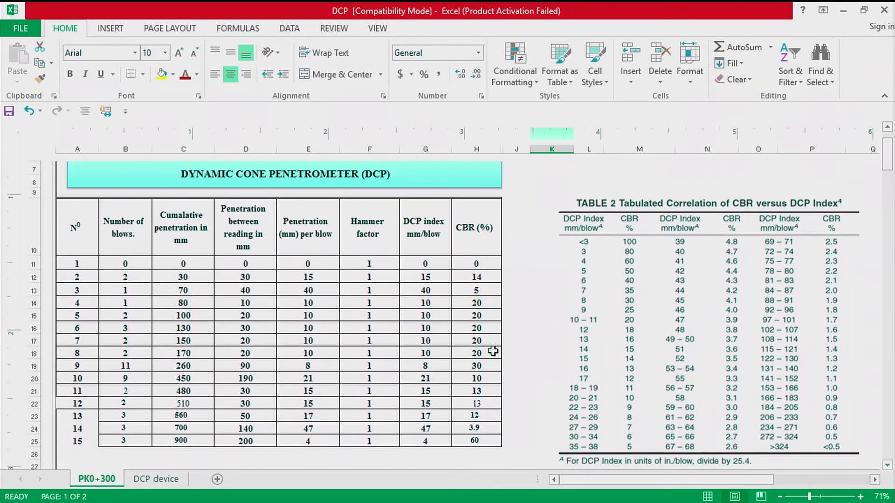